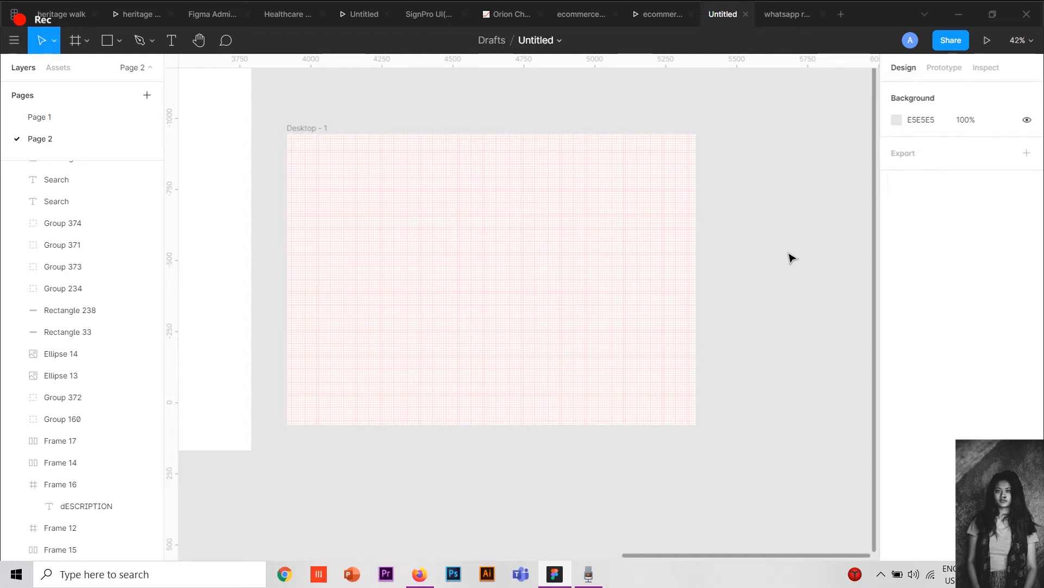
- Add a text note reading '8dp grid' near the upper left of the Desktop - 1 grid frame
click(171, 40)
text(8)
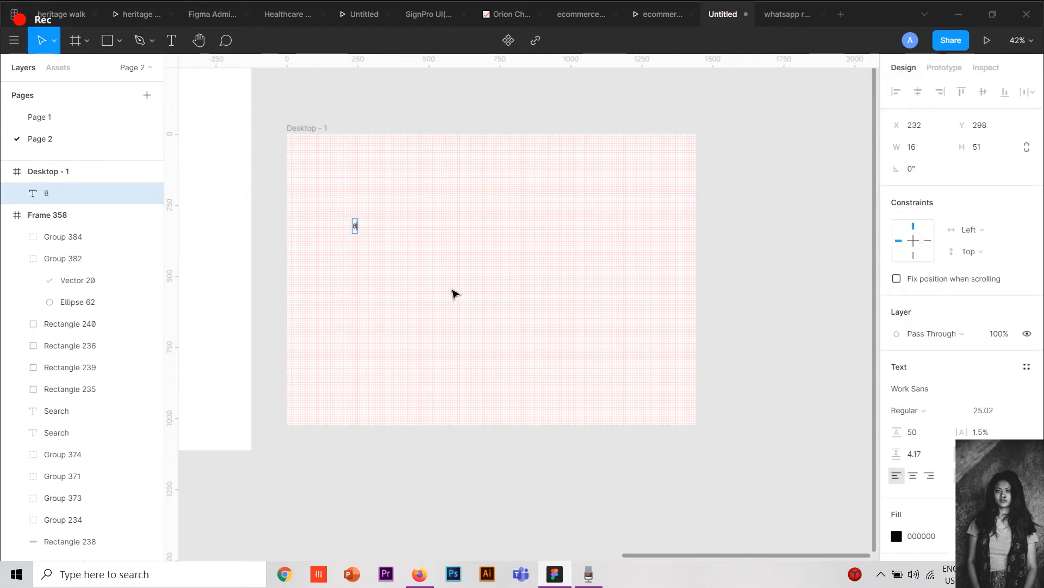
text(dp f)
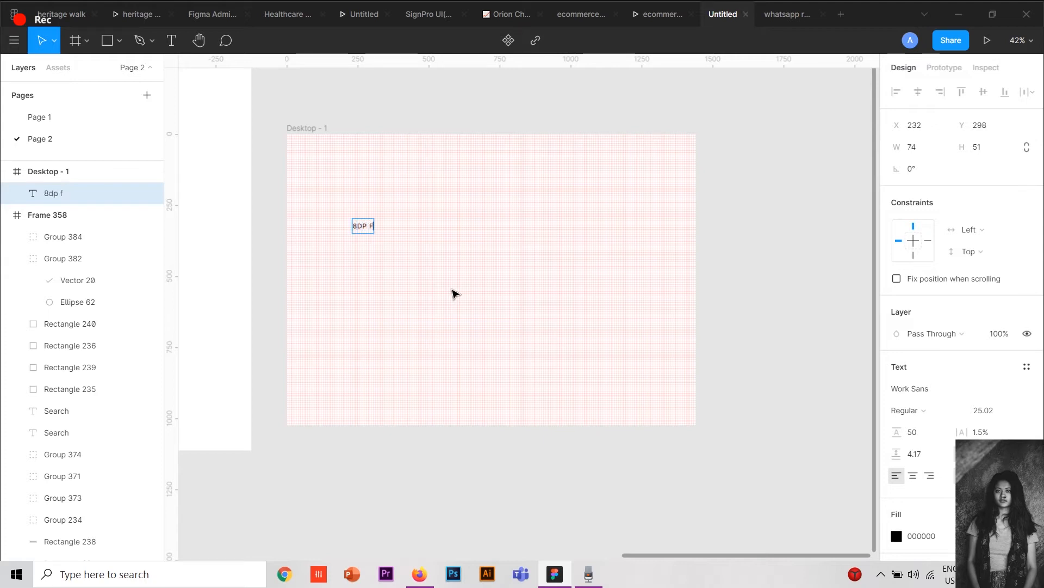
text(GRID)
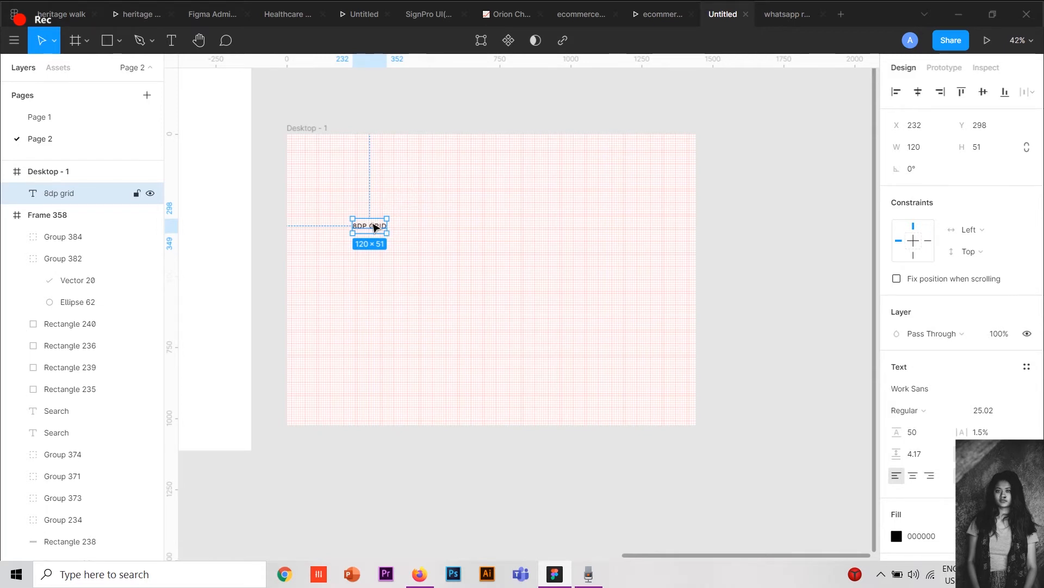
mouse_move(368, 232)
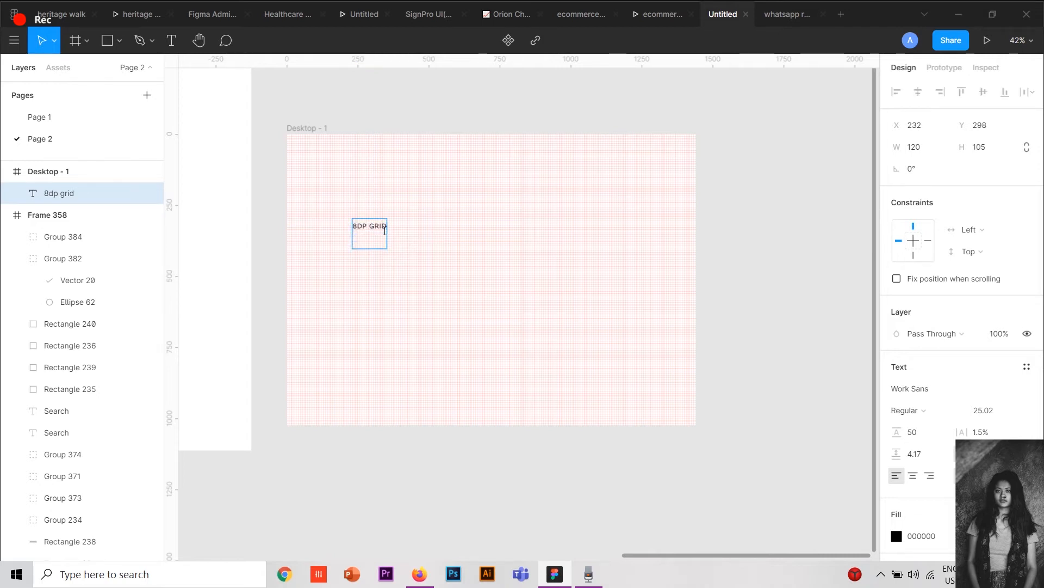
- Add a second line '5/2= 2.5' beneath '8dp grid' in the note
text(5/2=)
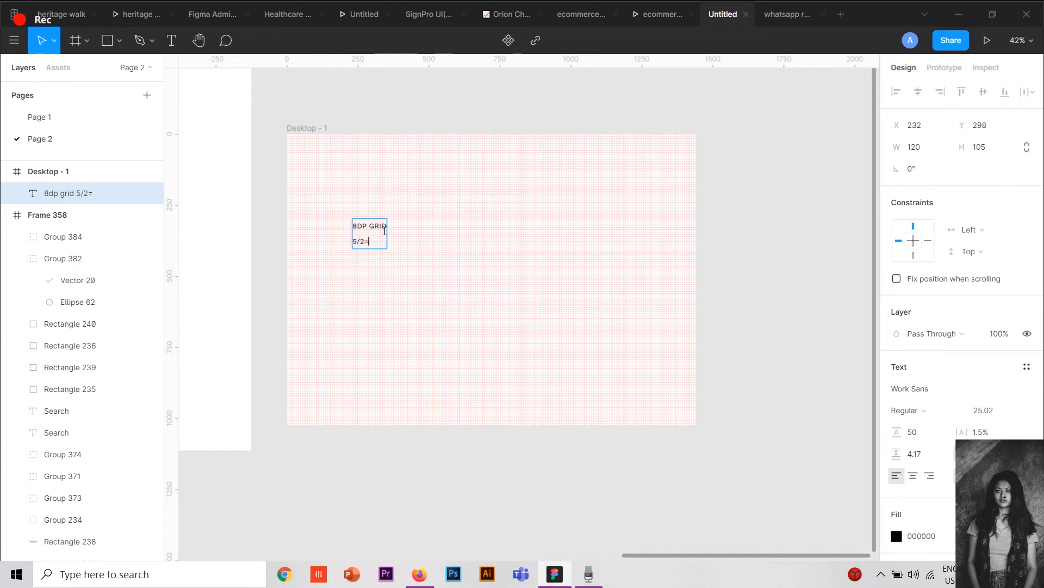
text(2.5)
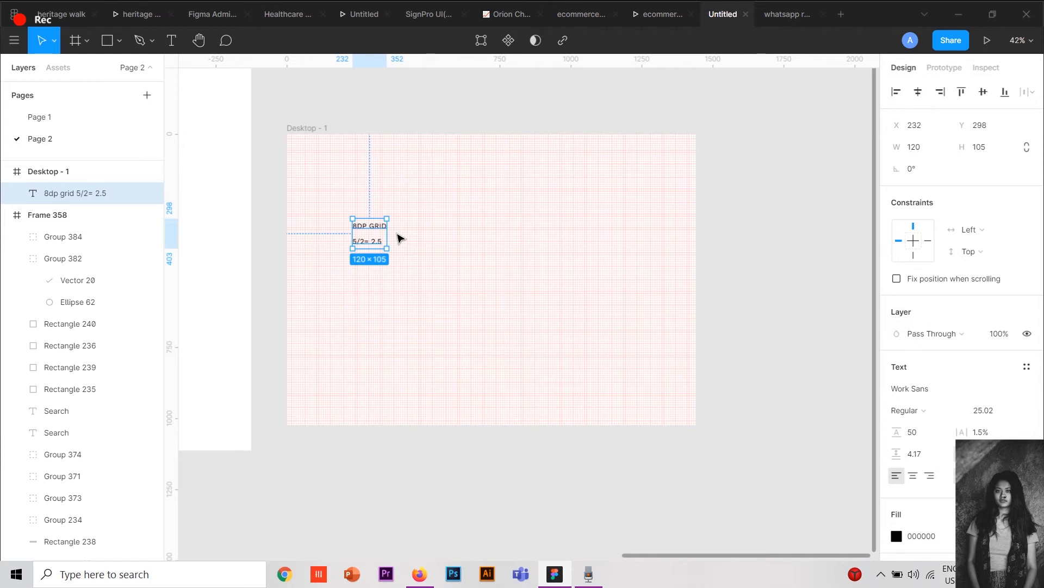
mouse_move(398, 337)
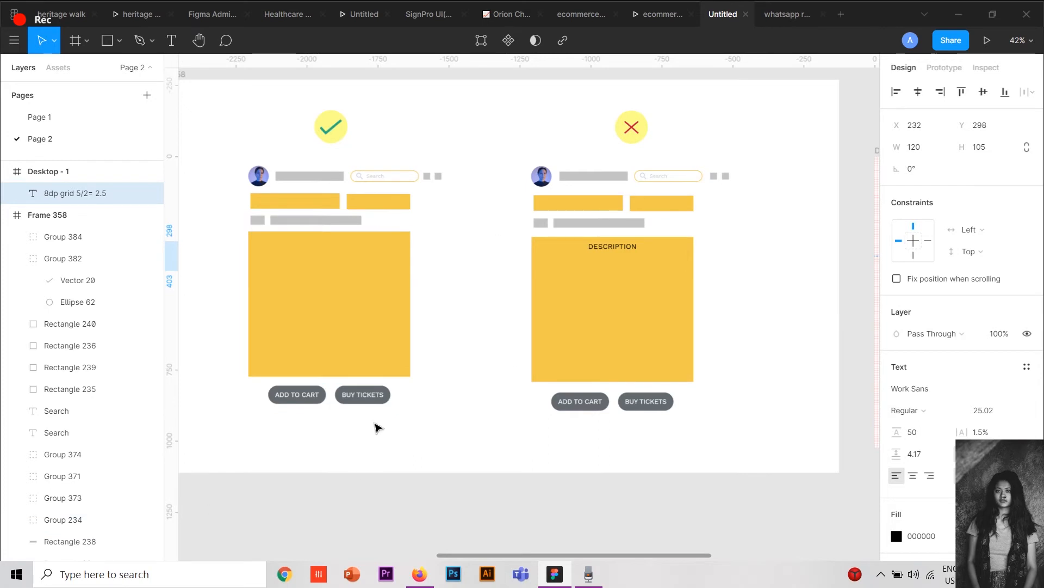
mouse_move(285, 166)
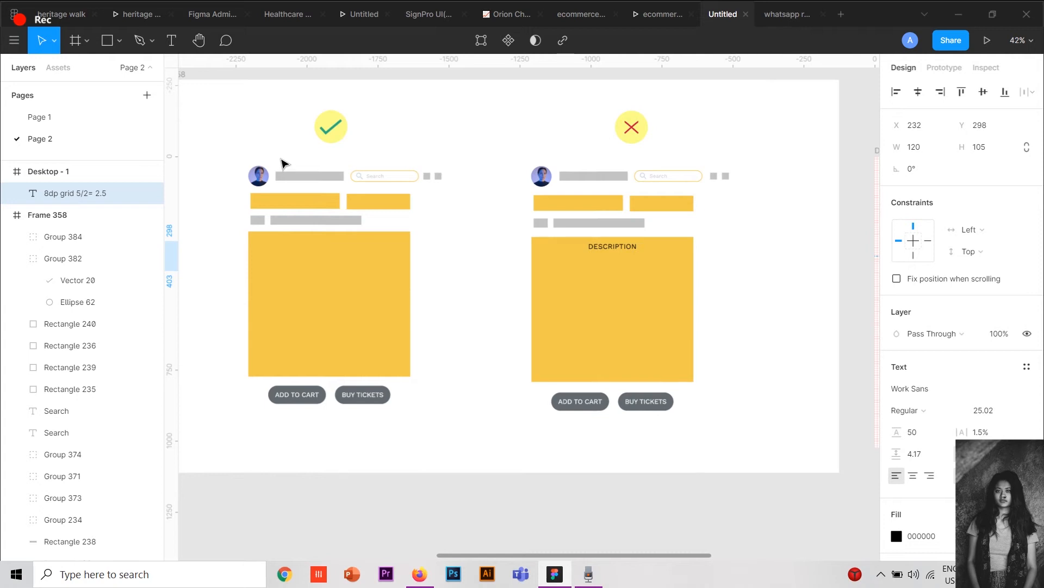
- Select the orange spacing markers group in Frame 358's good-versus-bad card mockups
click(611, 307)
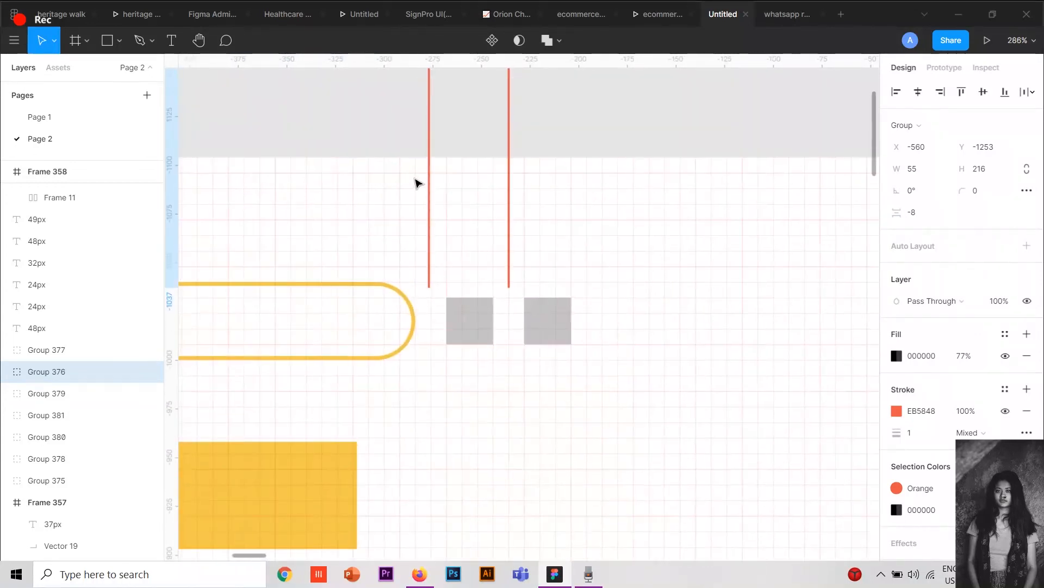
scroll(down, 3)
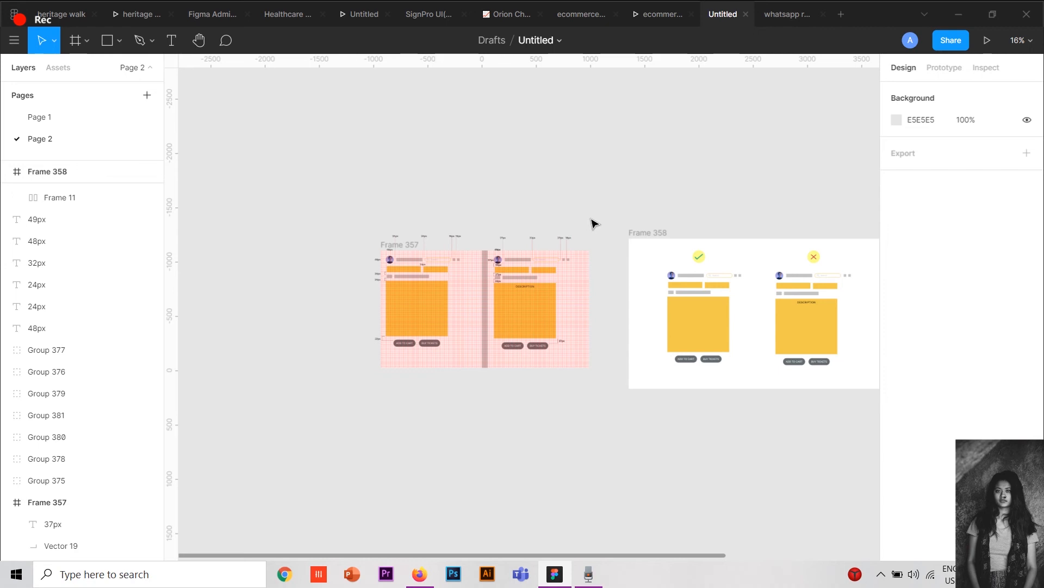
mouse_move(500, 385)
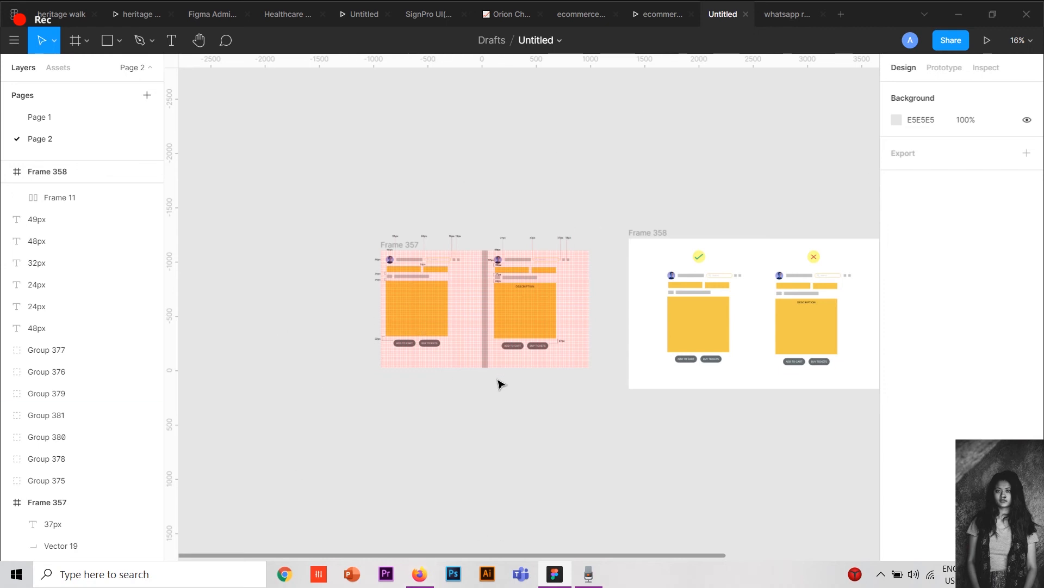
mouse_move(372, 412)
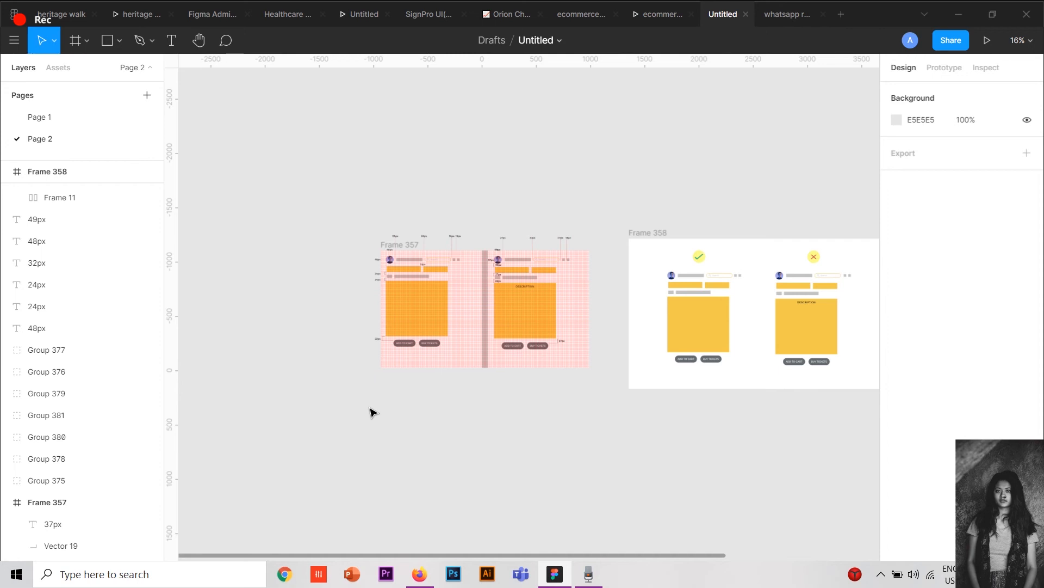
mouse_move(466, 315)
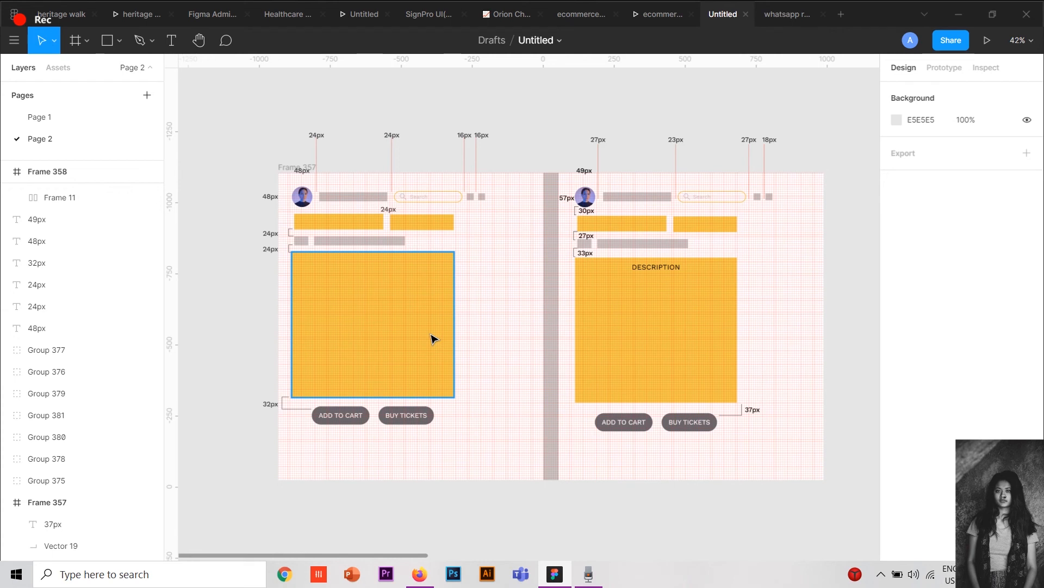
- Place a new empty text layer in the blank canvas area above Frame 357's mockups
click(491, 120)
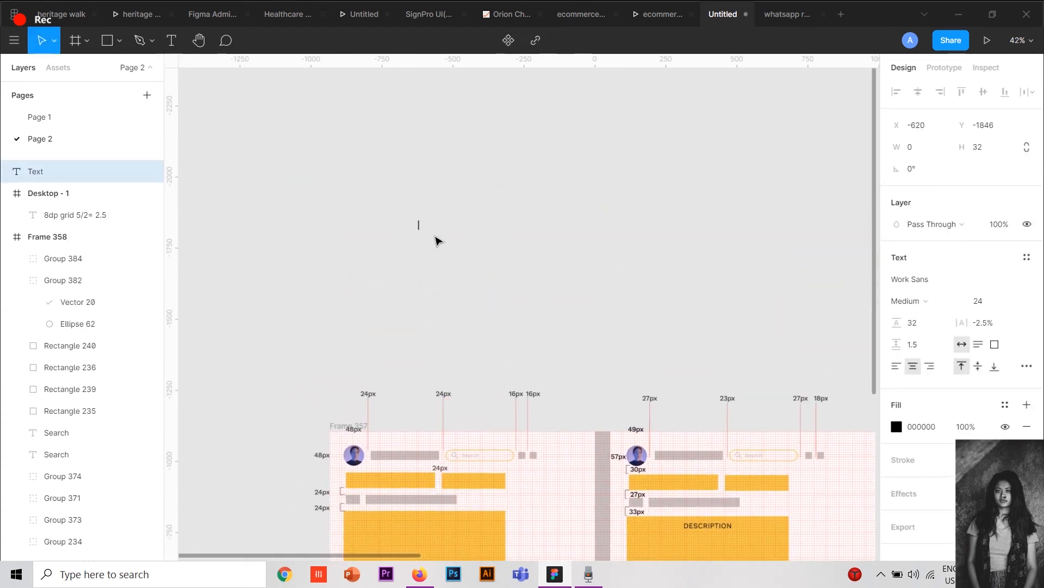
- Type 'design system' as the label above Frame 357, then select it to check
text(design system)
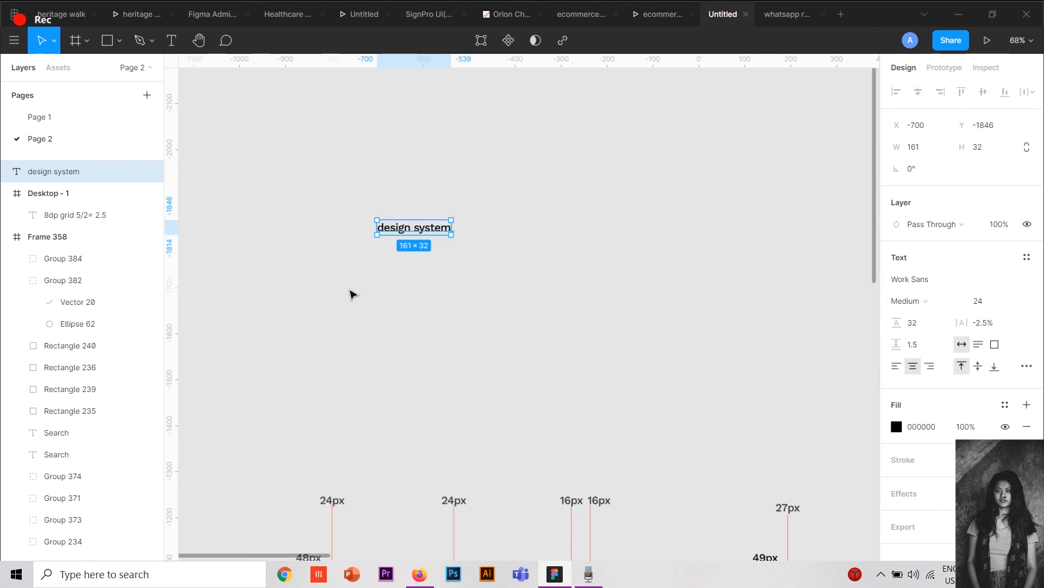
mouse_move(449, 277)
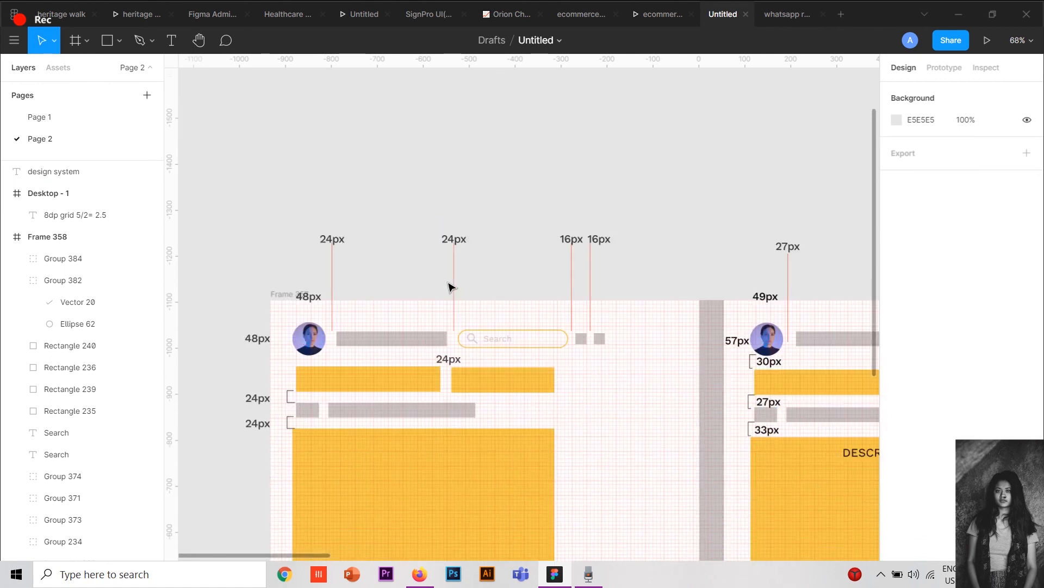
mouse_move(646, 201)
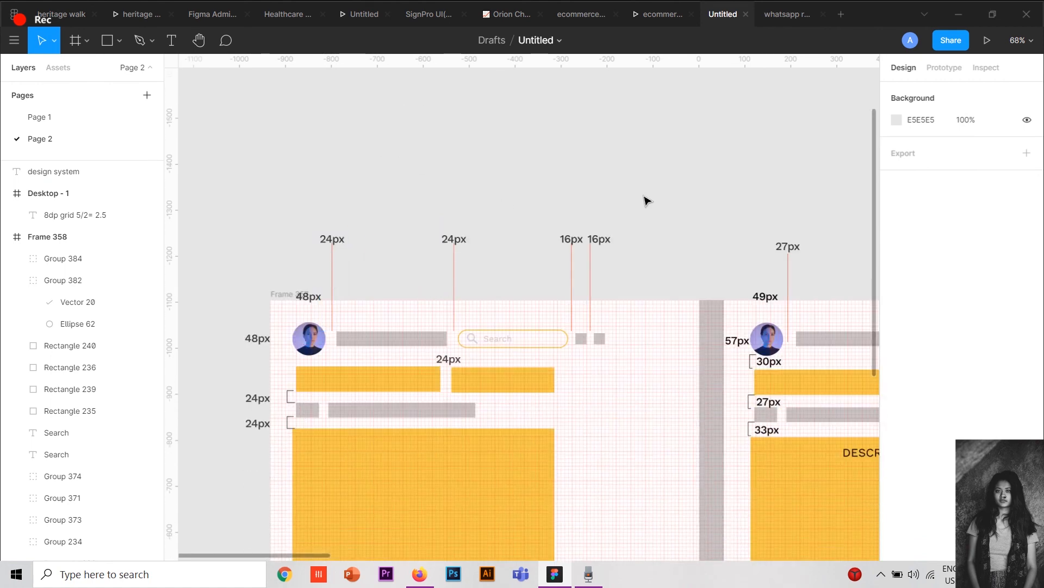
scroll(down, 3)
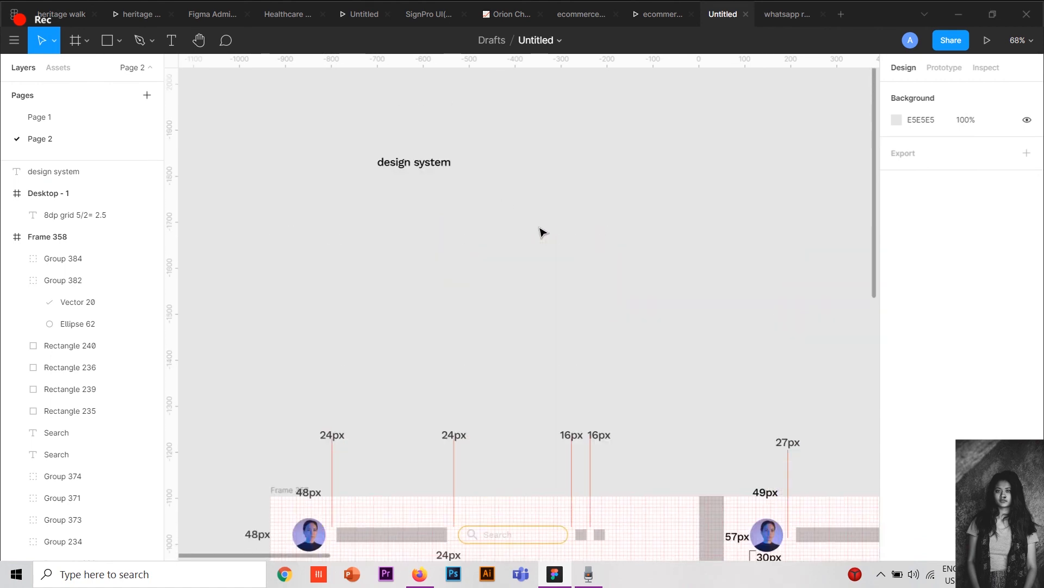
scroll(down, 3)
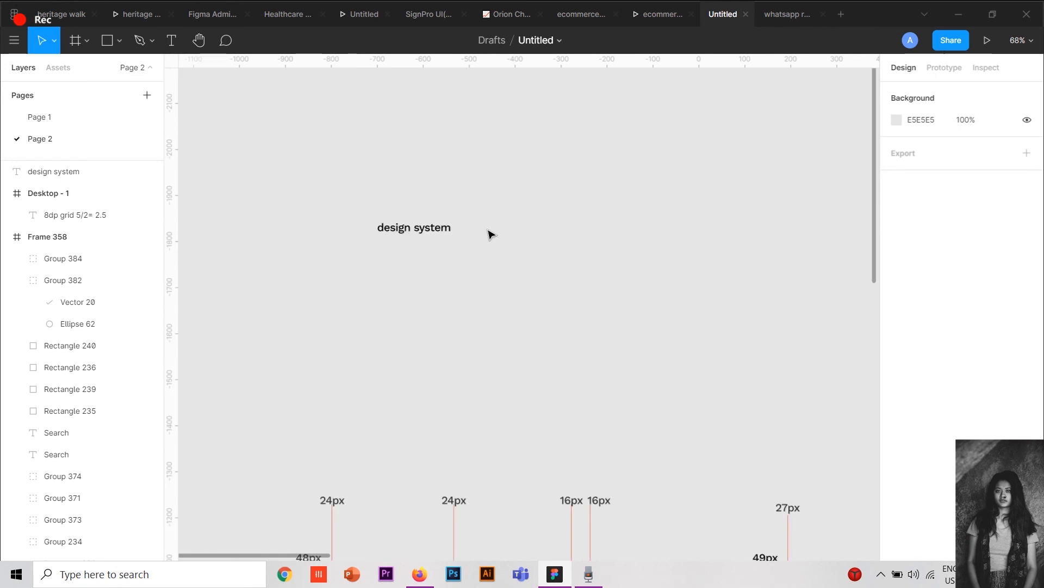
mouse_move(490, 228)
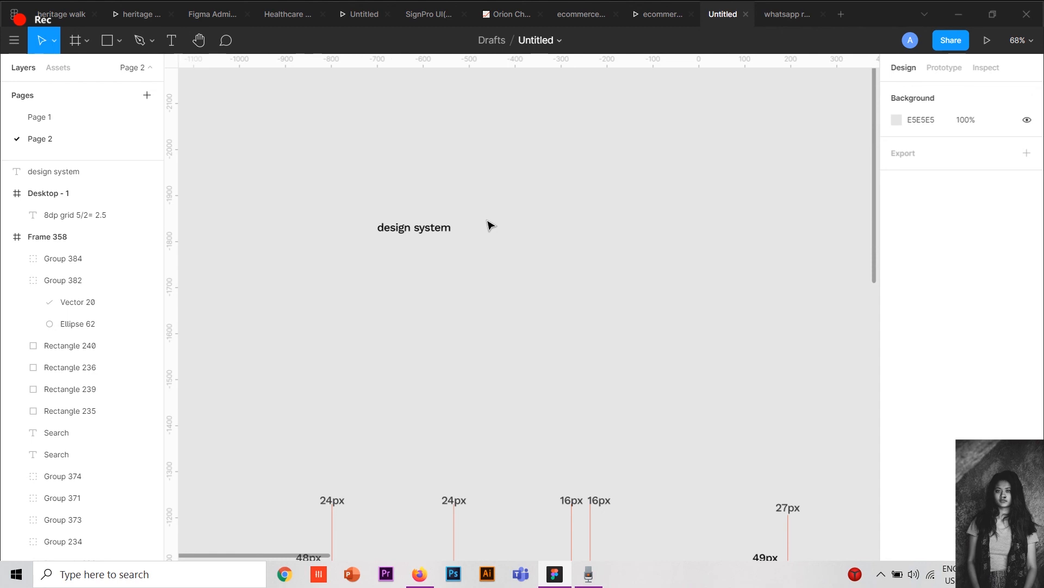
click(414, 228)
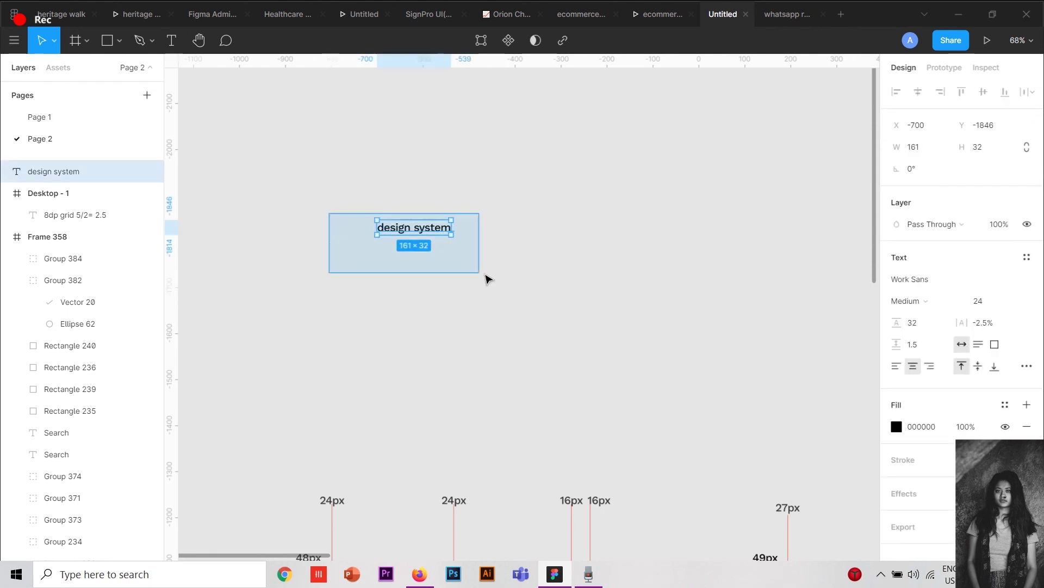